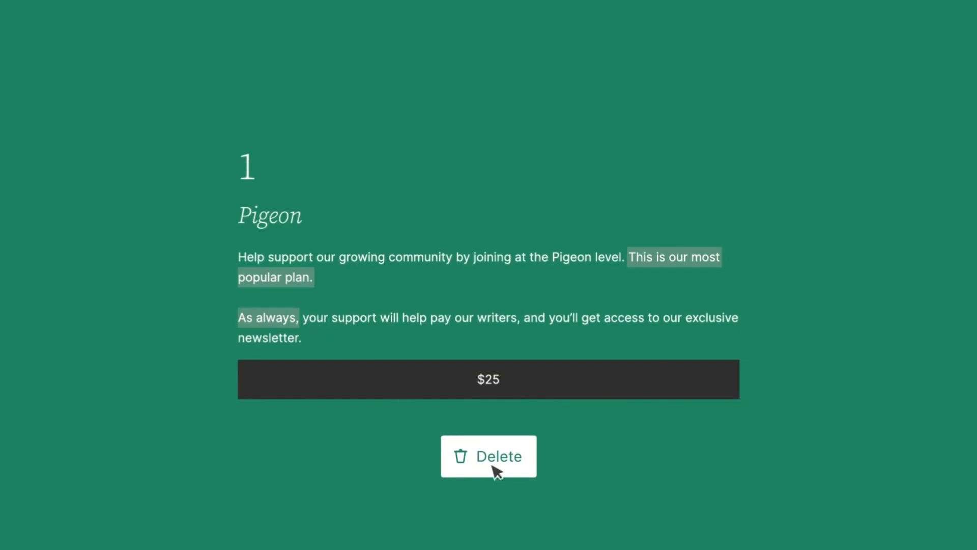
# - Use Write With AI to generate body text options and start drafting a heading from the description
pyautogui.click(488, 455)
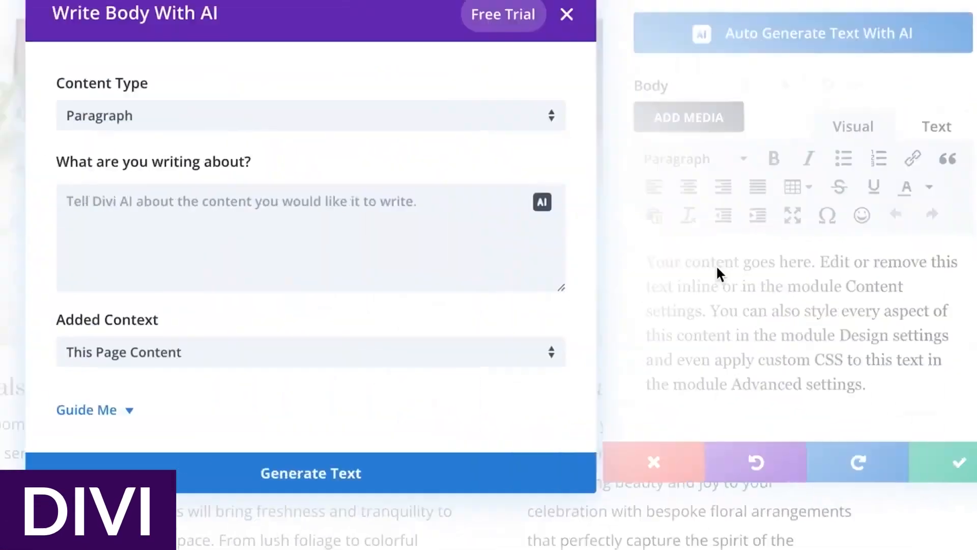
pyautogui.click(309, 472)
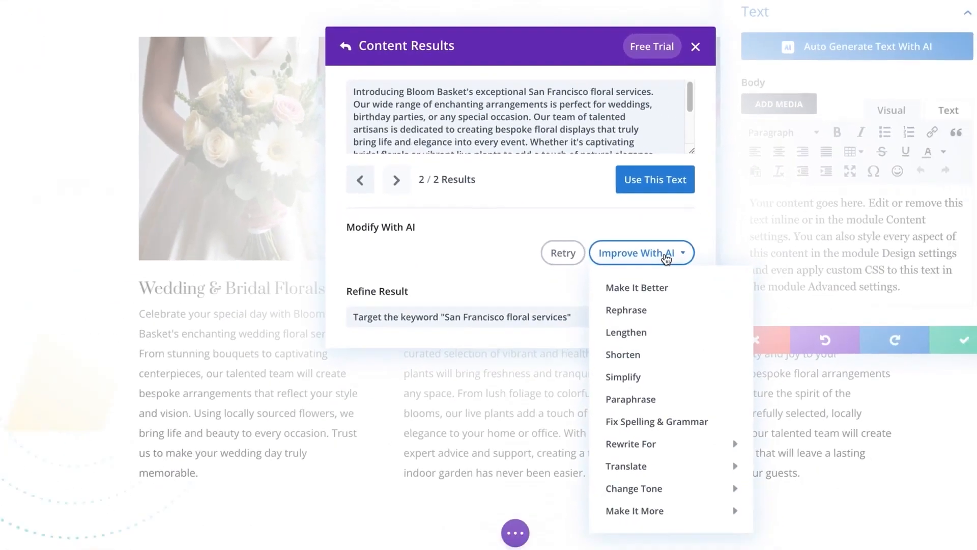
pyautogui.click(621, 354)
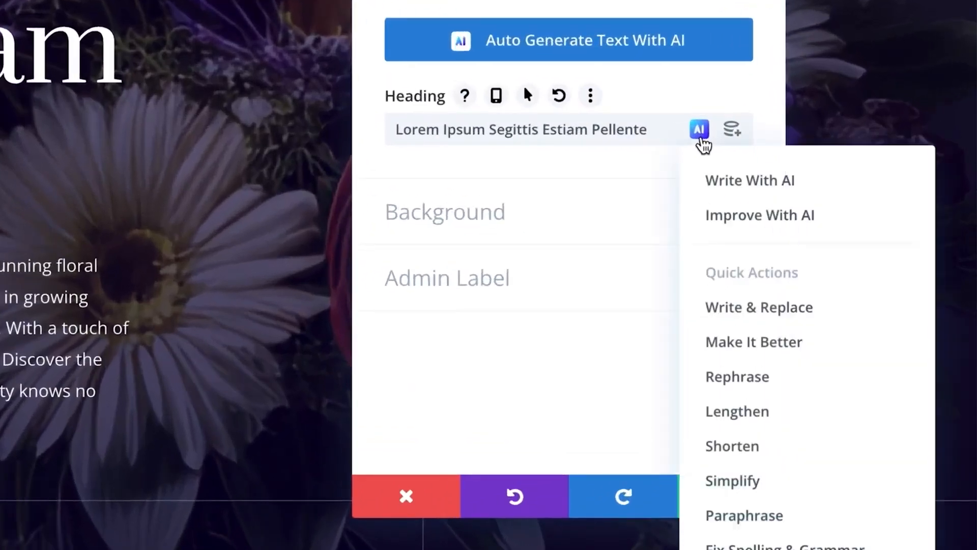
pyautogui.click(749, 181)
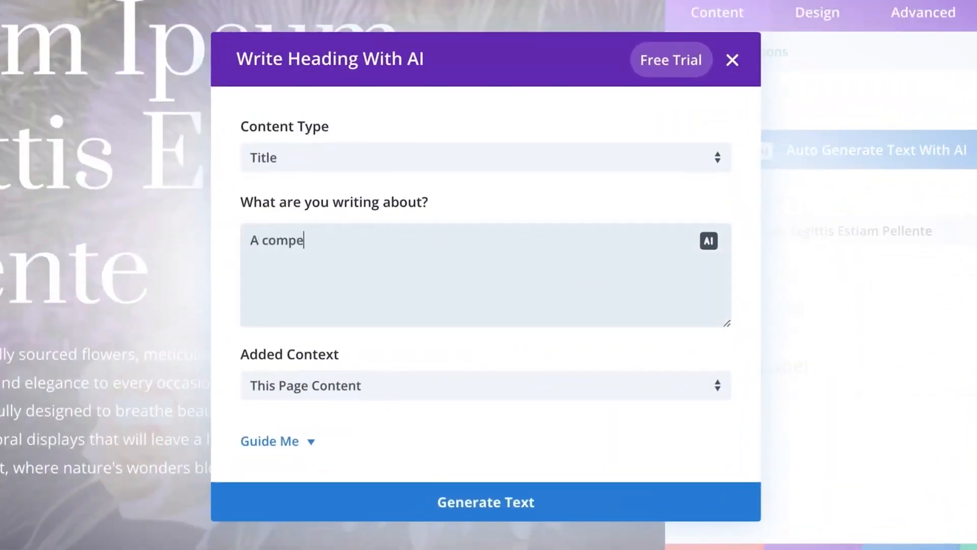
pyautogui.click(484, 502)
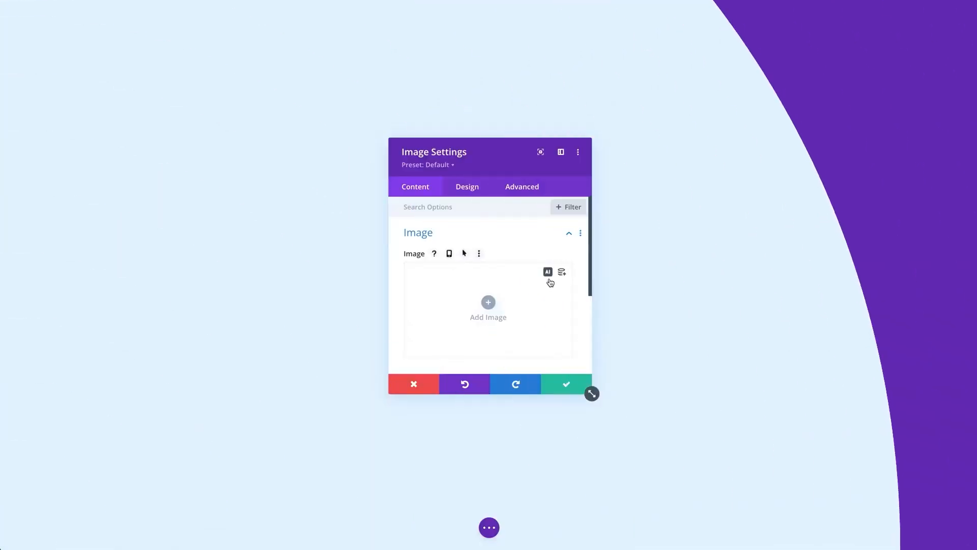
# - Generate an AI image from the prompt 'A spicy burger busting into flame with fiery heat and flavor, dark'
pyautogui.click(548, 272)
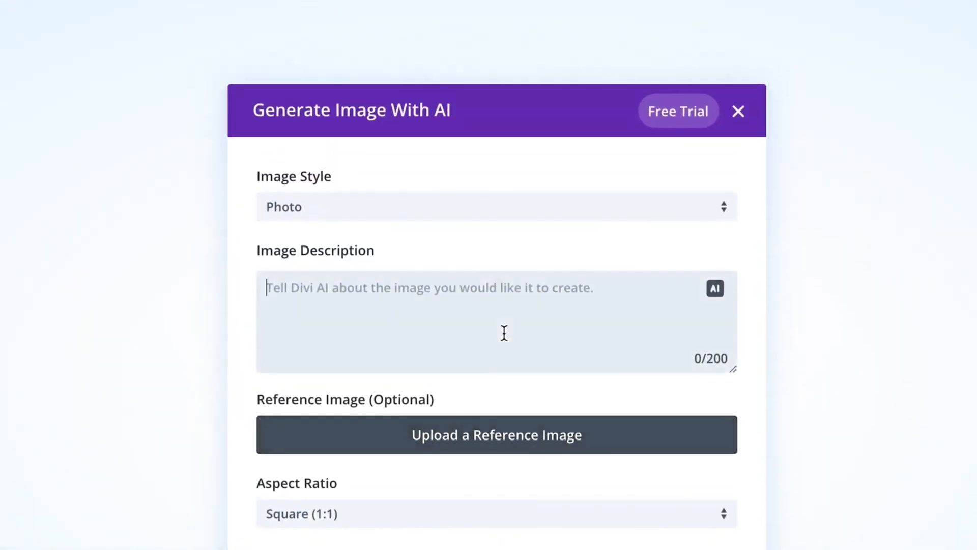
pyautogui.write('A spicy burger busting into flame with fiery heat and flavor, dark slate table, dark background')
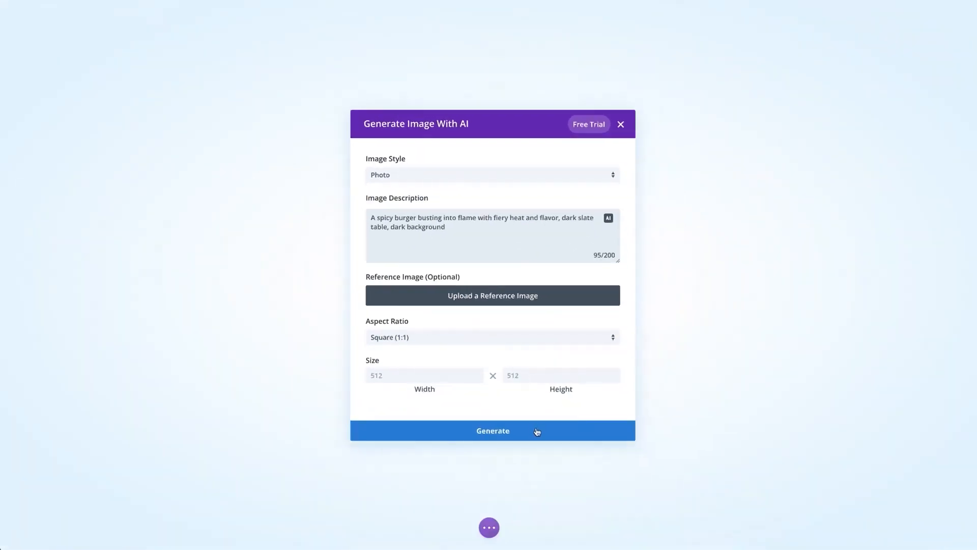
pyautogui.click(493, 430)
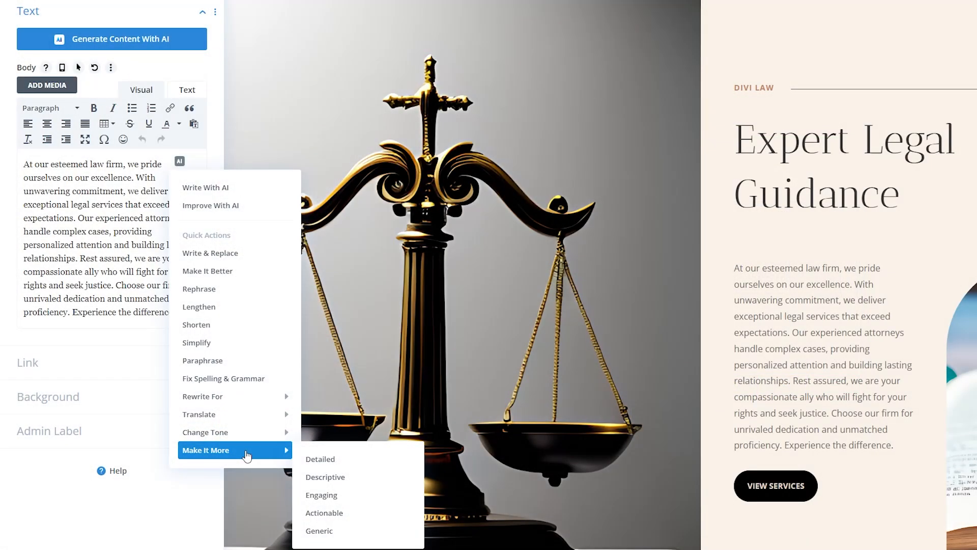
# - Ask Divi AI to rewrite the body text to be more engaging
pyautogui.click(321, 495)
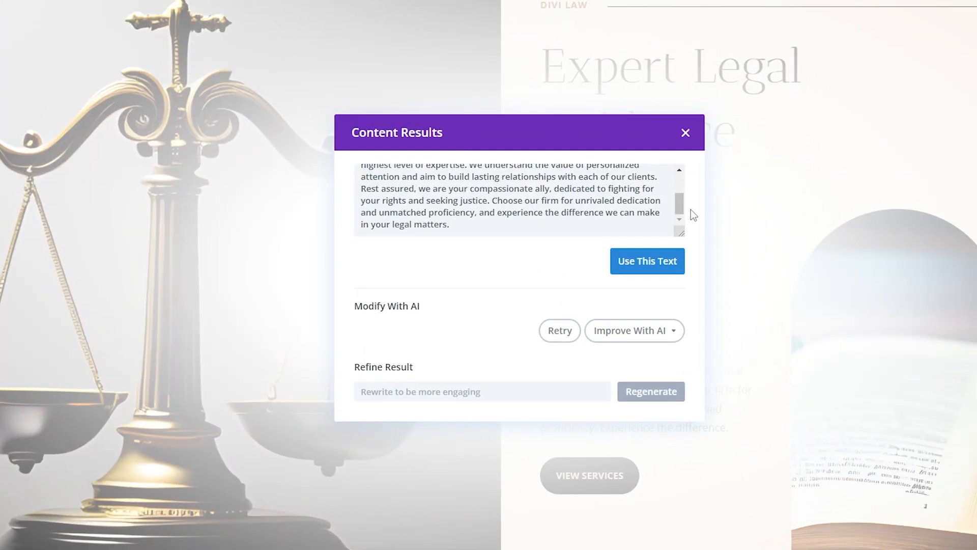
pyautogui.click(647, 261)
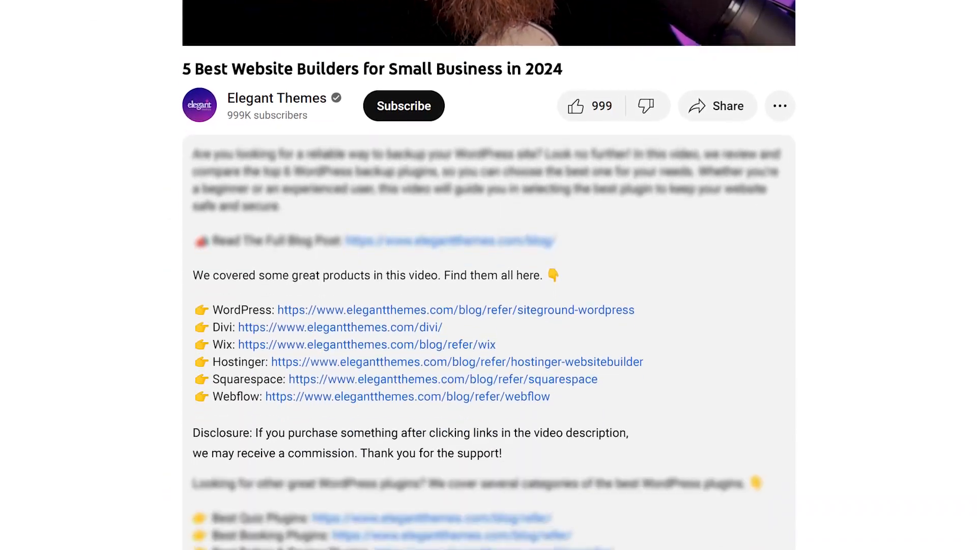
# - Scroll the YouTube description down to the website builder links
pyautogui.scroll(-3)
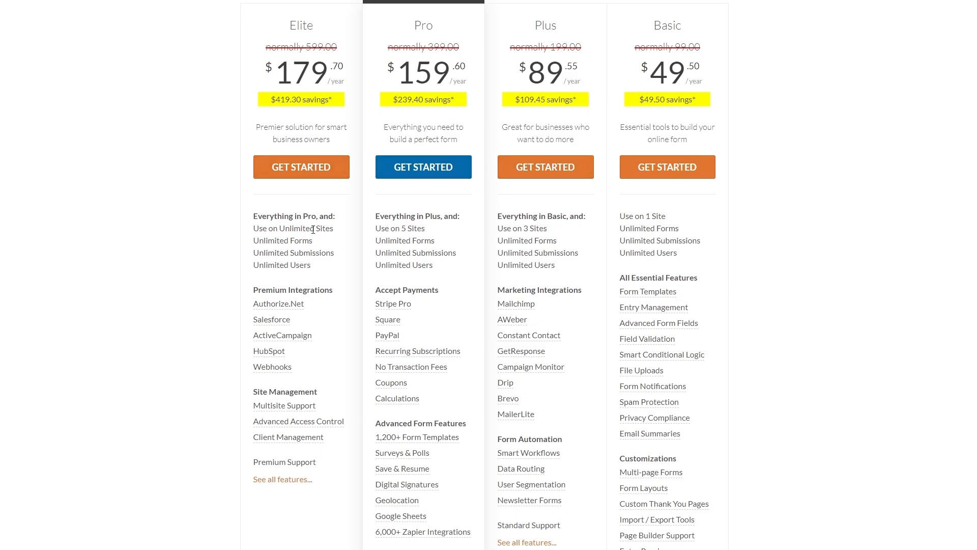
pyautogui.moveTo(661, 354)
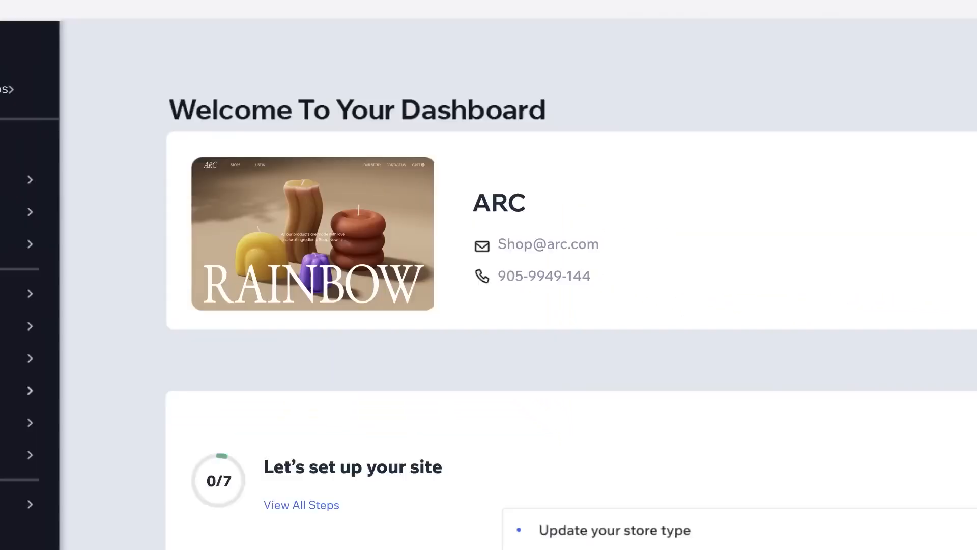
# - Add a fourth image to the Sunny Staircase product's Images & Videos
pyautogui.scroll(-3)
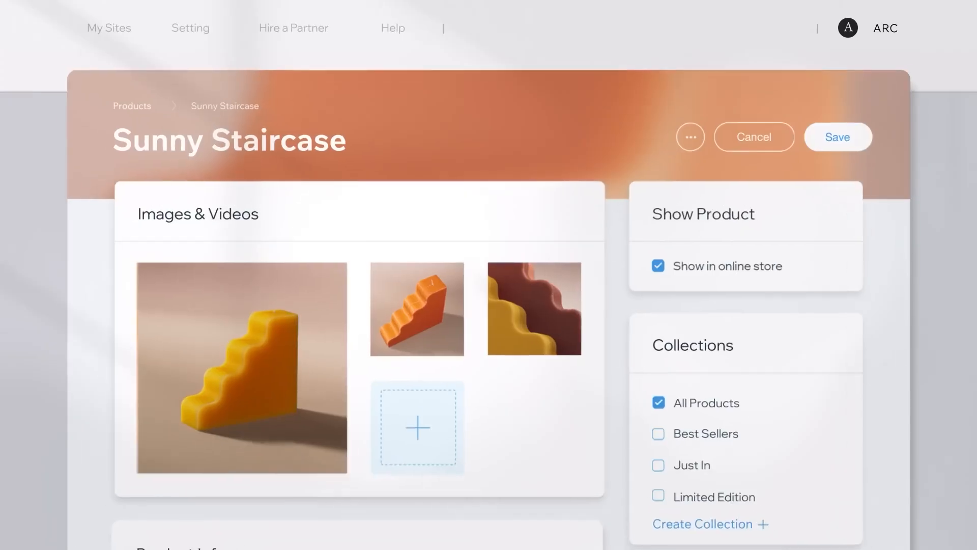
pyautogui.click(418, 428)
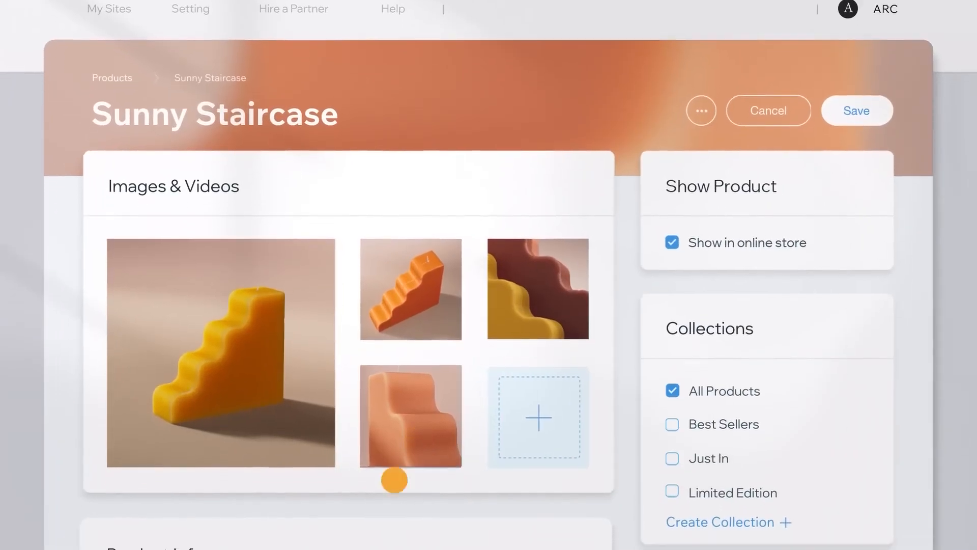
pyautogui.scroll(-3)
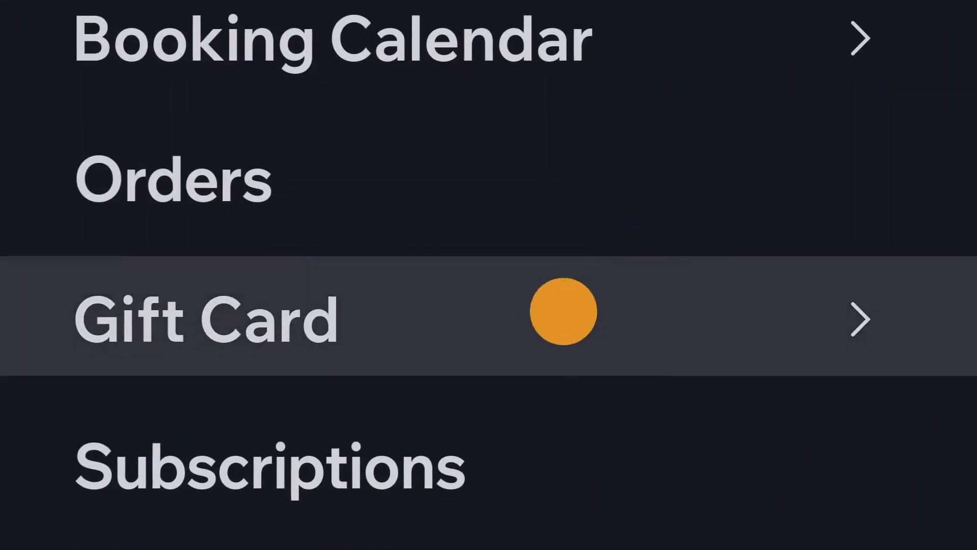
# - Visit Gift Card, Subscriptions and Loyalty Program, viewing a customer's 350 earned points
pyautogui.click(206, 317)
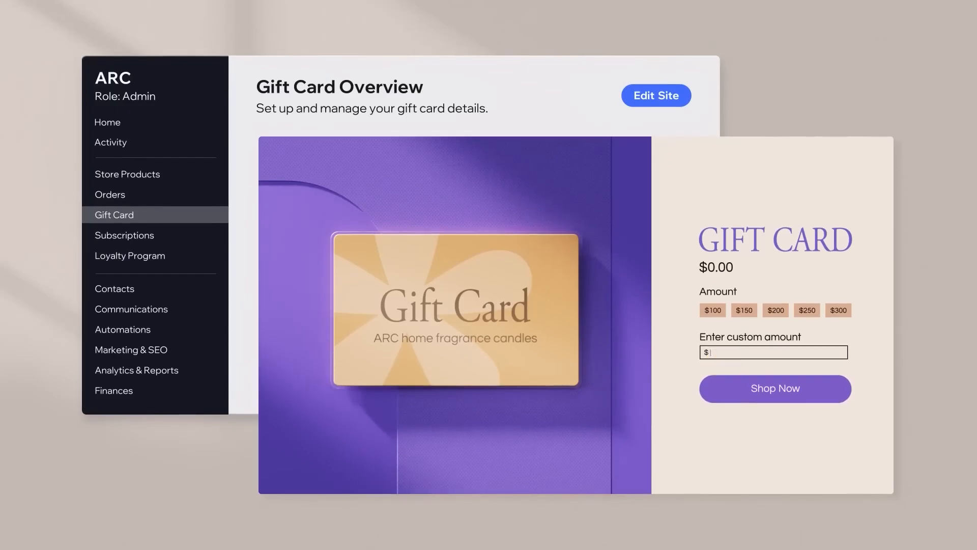
pyautogui.click(124, 235)
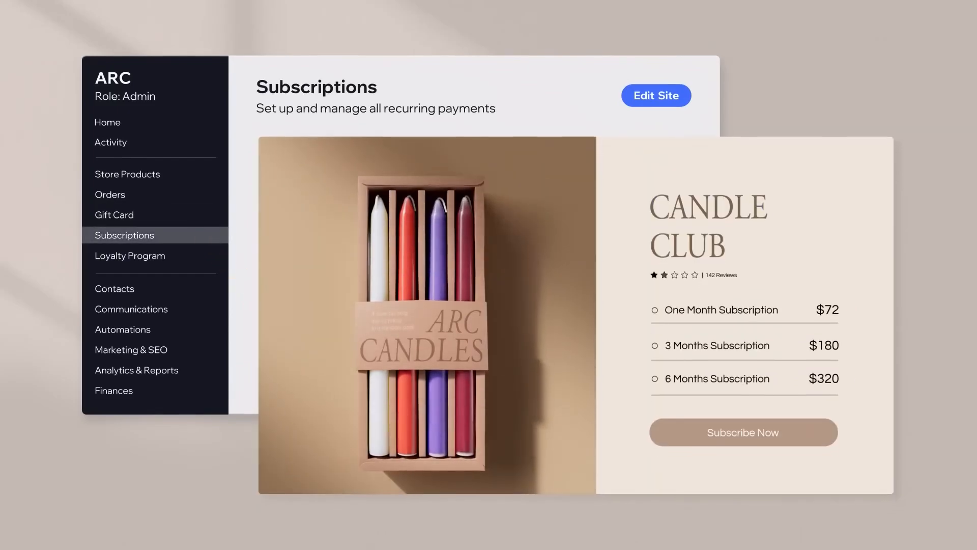
pyautogui.click(129, 255)
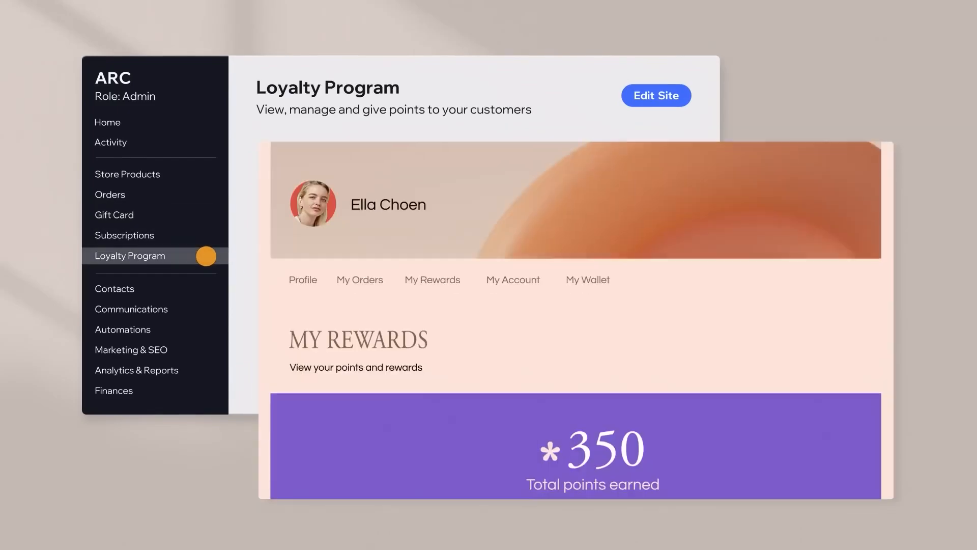
pyautogui.scroll(-3)
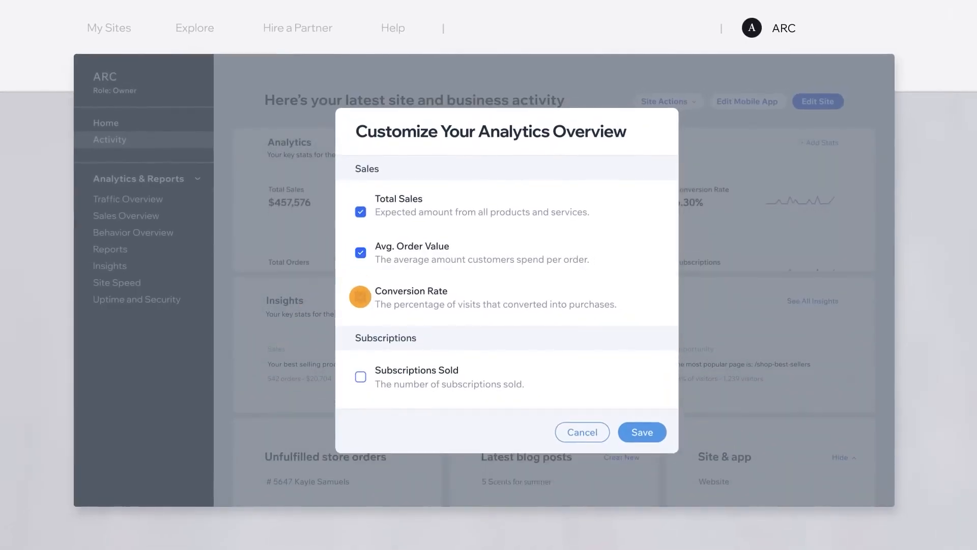
# - Include Conversion Rate in the analytics overview and move on to Insights
pyautogui.click(641, 431)
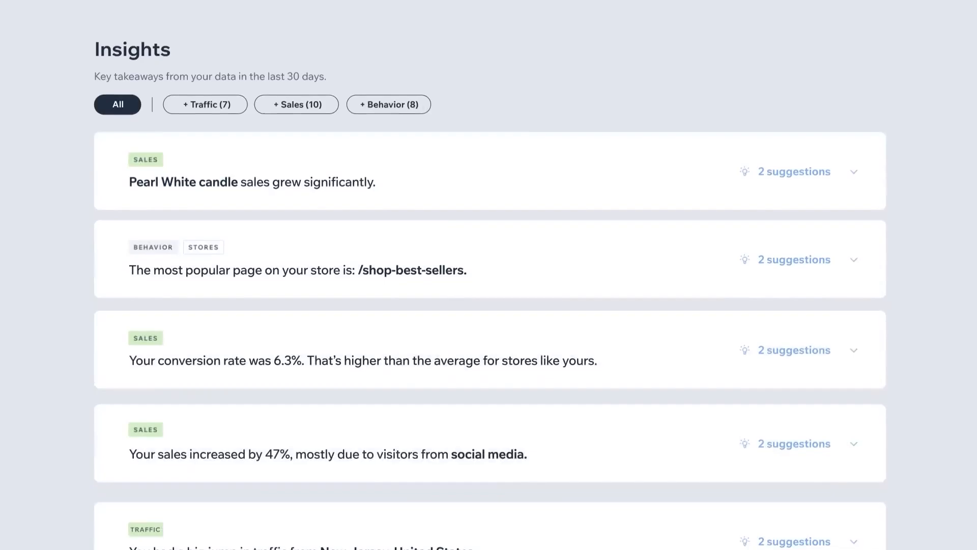
pyautogui.scroll(-3)
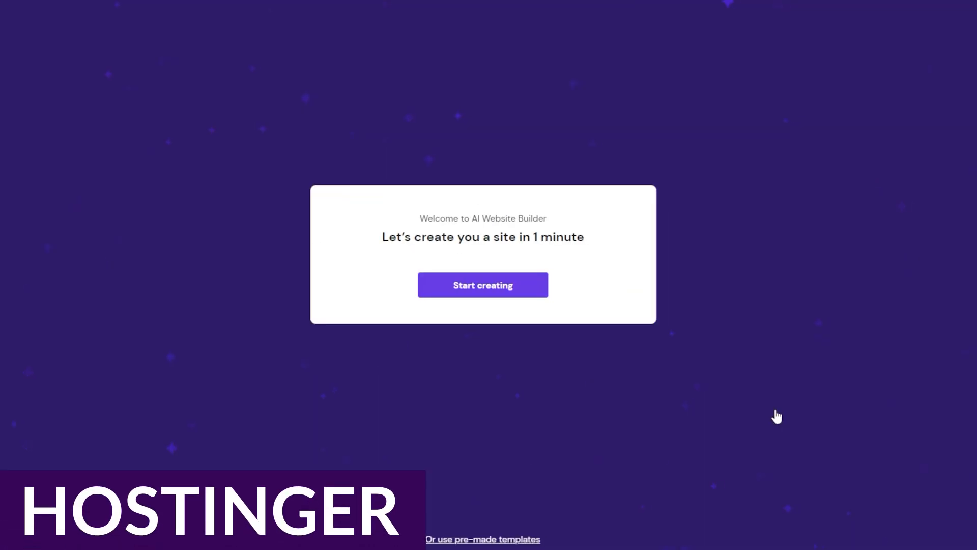
# - Describe a pizza restaurant serving hand-tossed pizzas and have Hostinger AI create the website
pyautogui.click(482, 285)
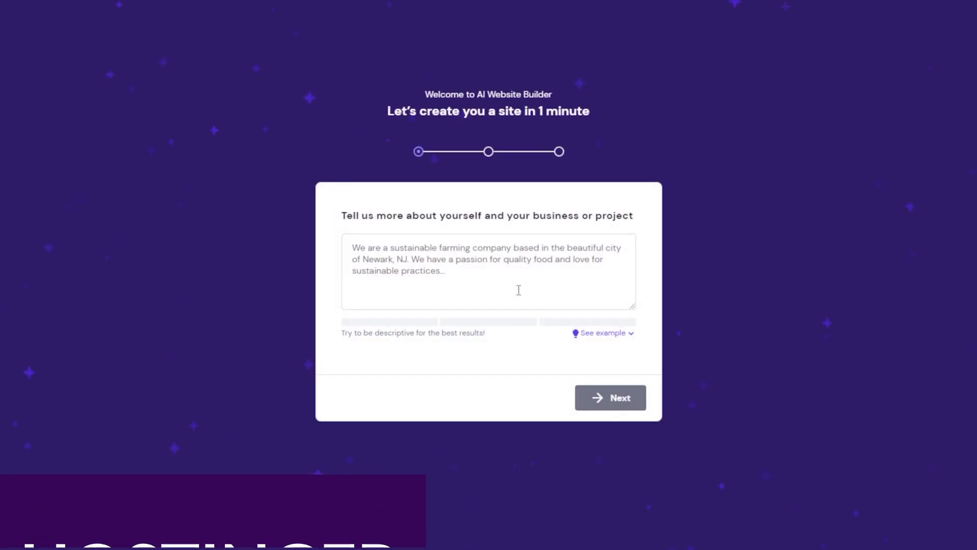
pyautogui.write('Our pizza')
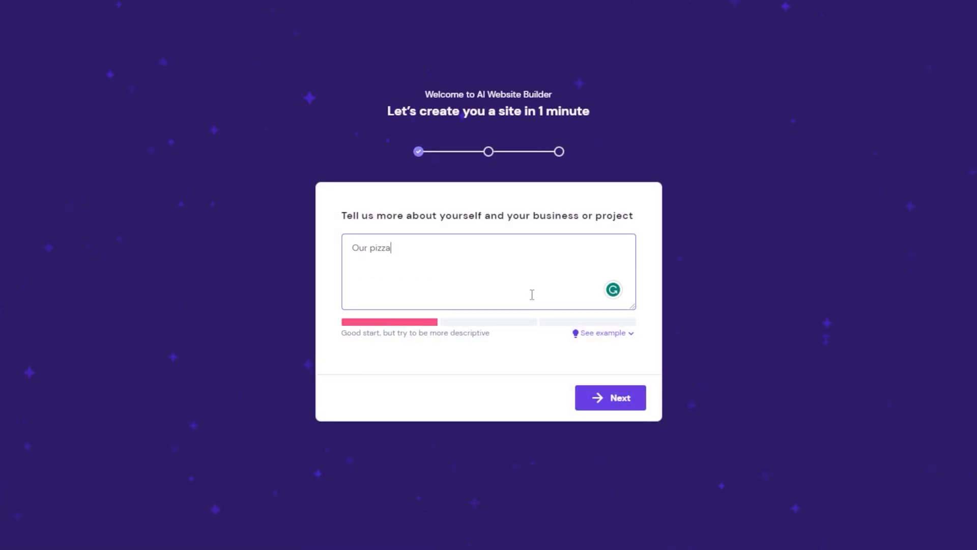
pyautogui.write('restaurant serves up authent')
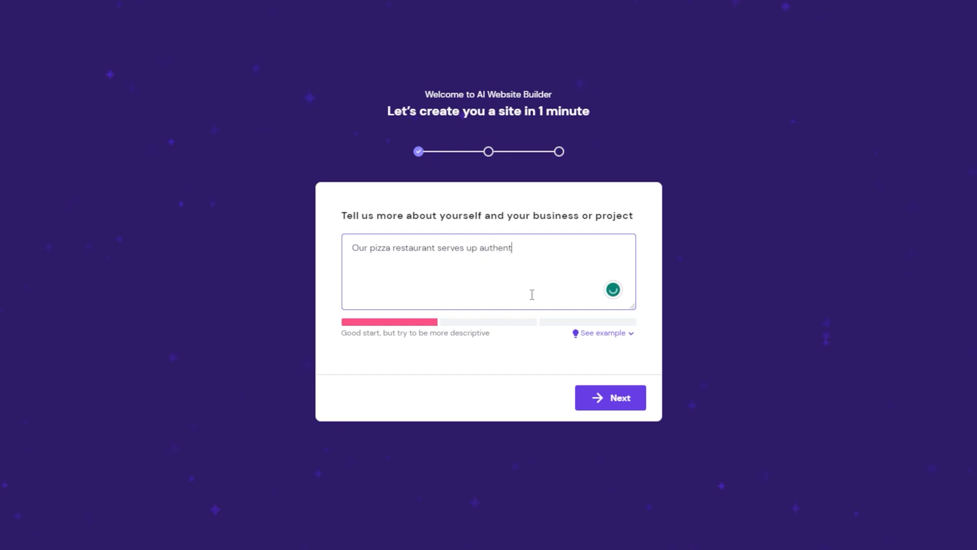
pyautogui.write('ic, hand-toss')
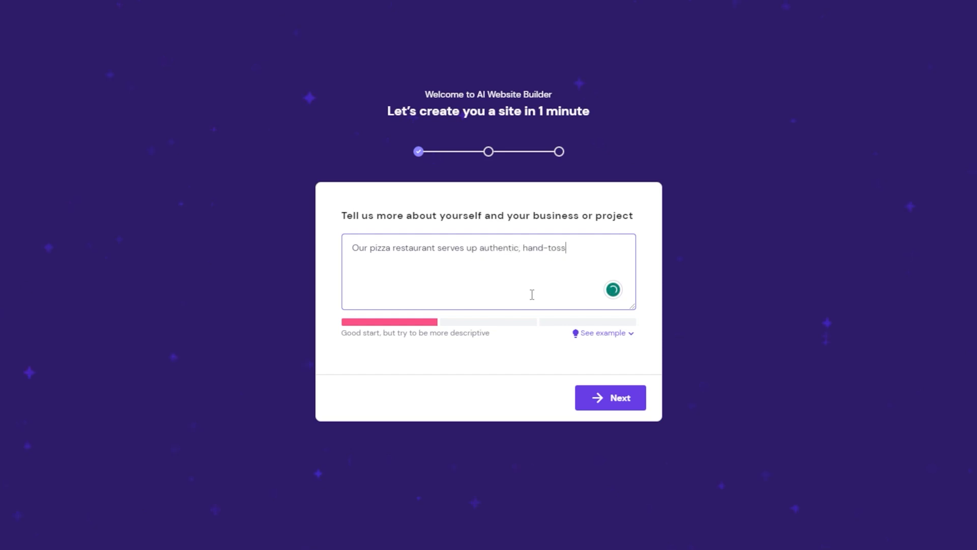
pyautogui.write('ed pizzas mad')
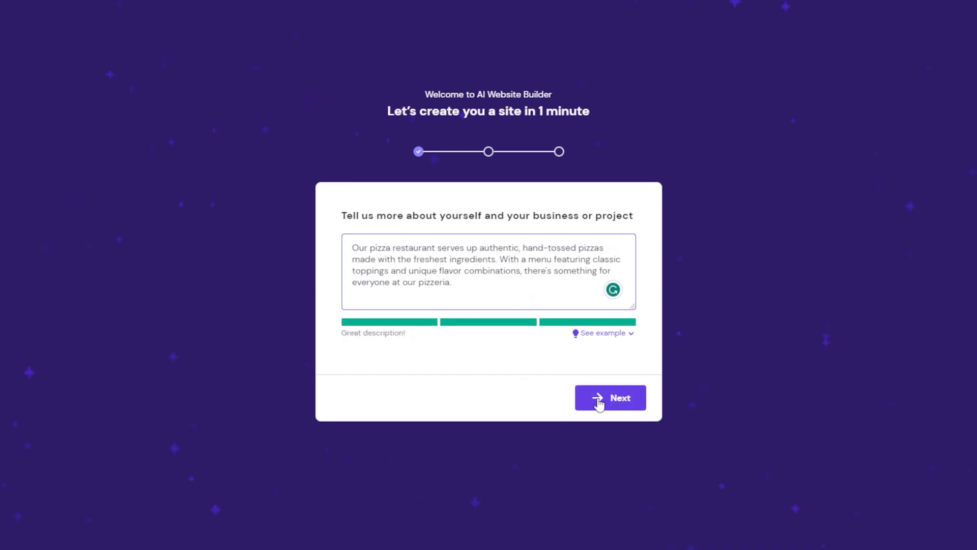
pyautogui.click(609, 398)
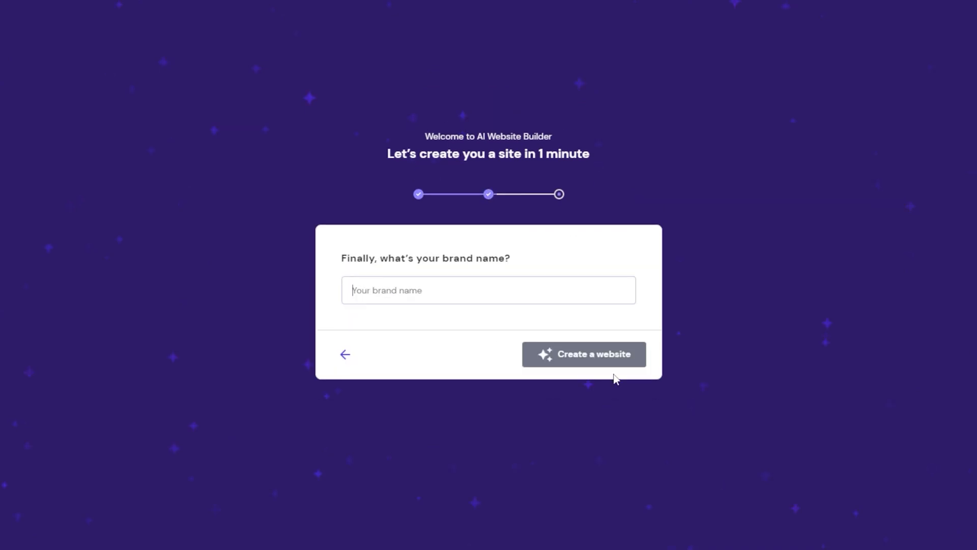
pyautogui.click(584, 354)
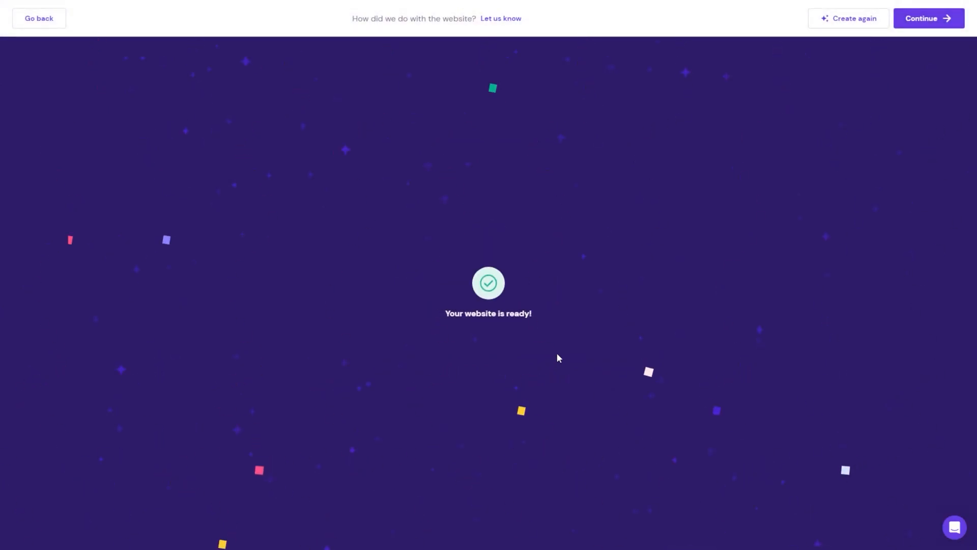
# - View the generated Tasty Pizza site and enter the editor on the hero section
pyautogui.click(928, 19)
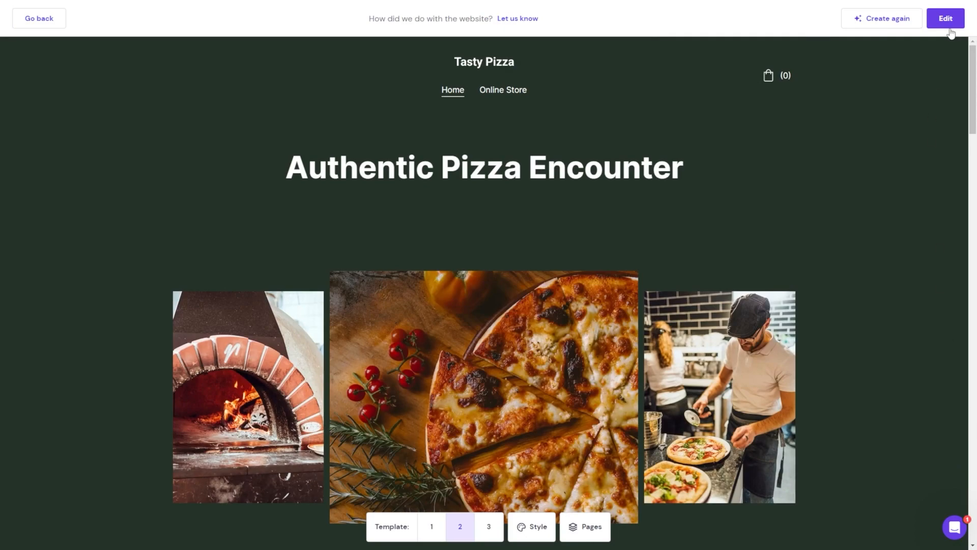
pyautogui.click(944, 18)
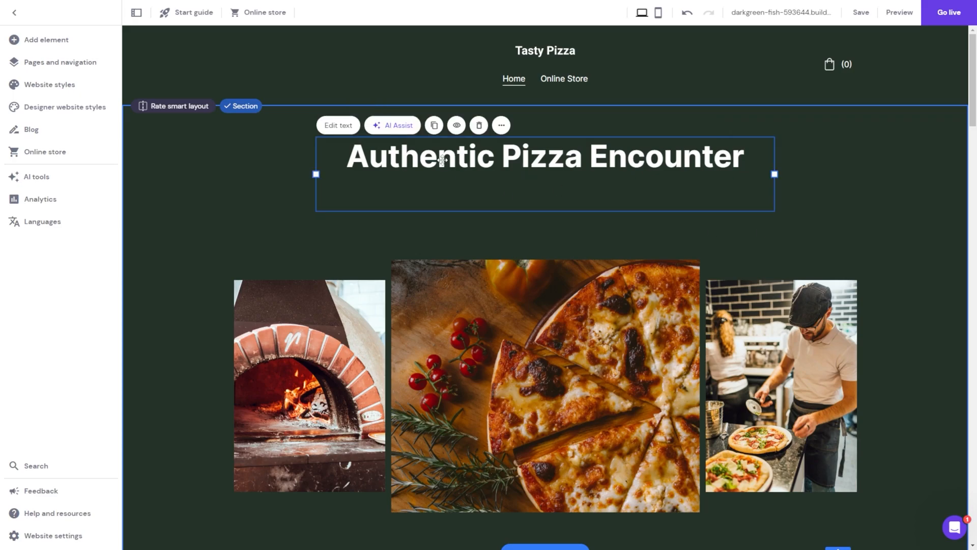
pyautogui.click(391, 125)
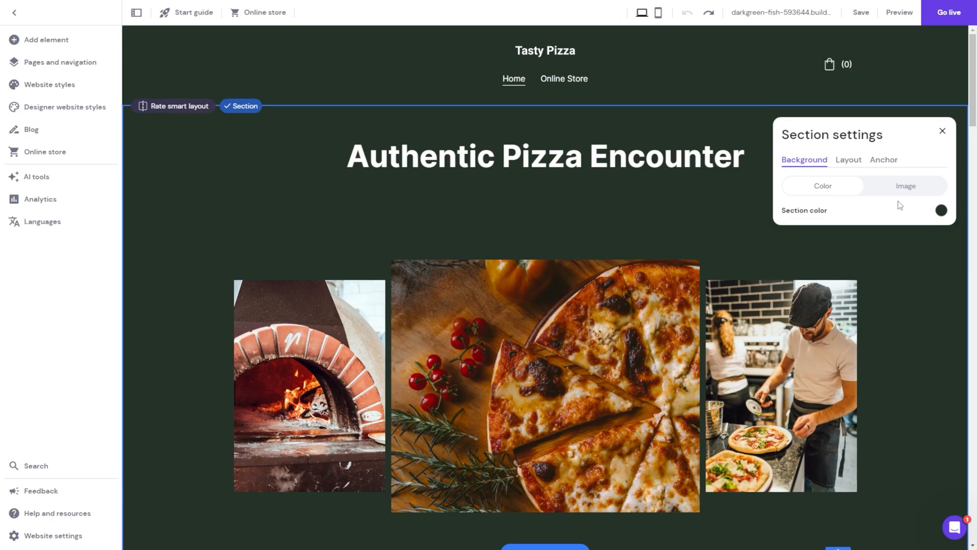
# - Select the chef photo and browse free stock images as replacements
pyautogui.click(941, 210)
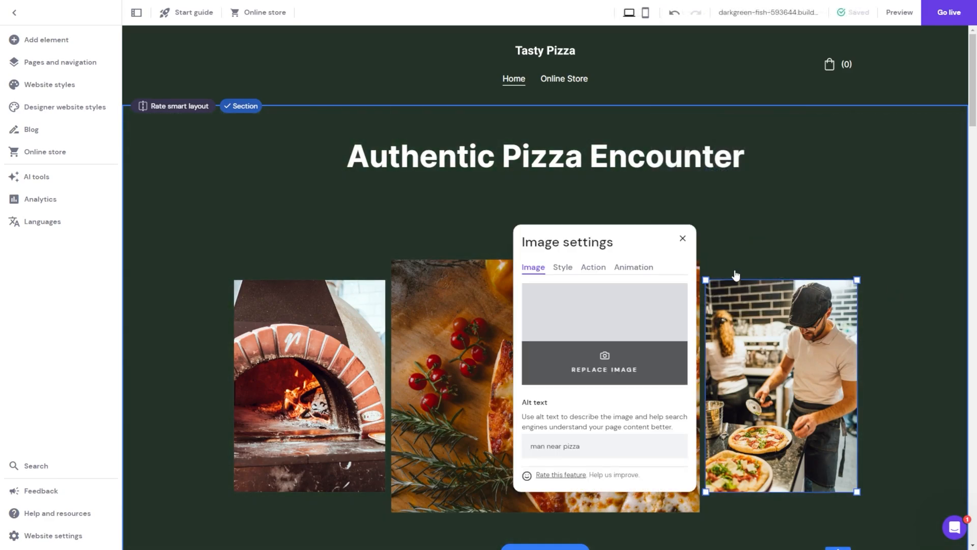
pyautogui.click(604, 369)
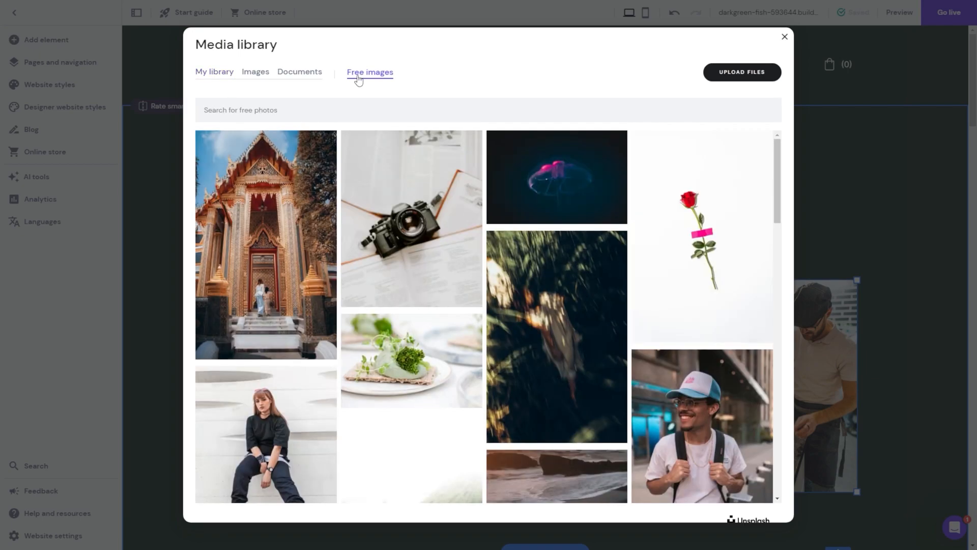
pyautogui.scroll(-3)
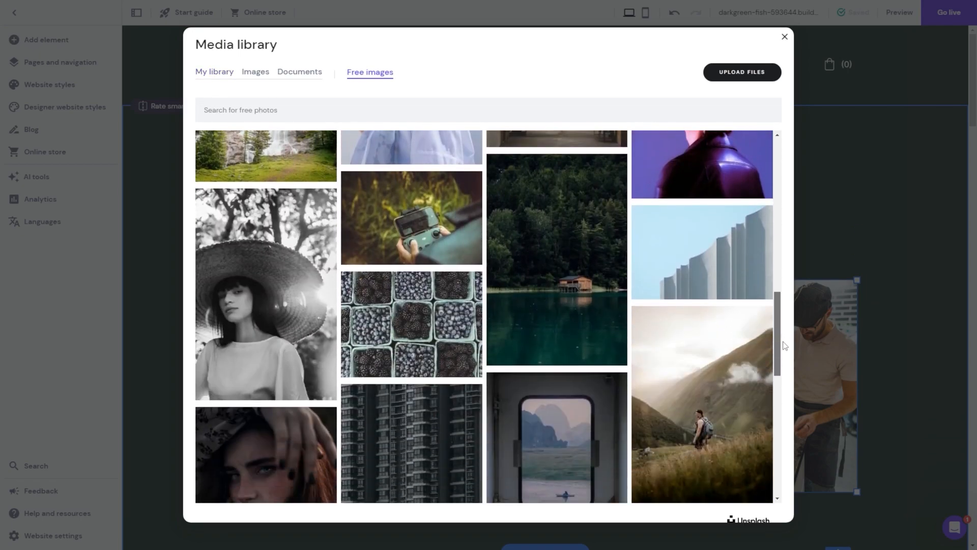
pyautogui.click(785, 36)
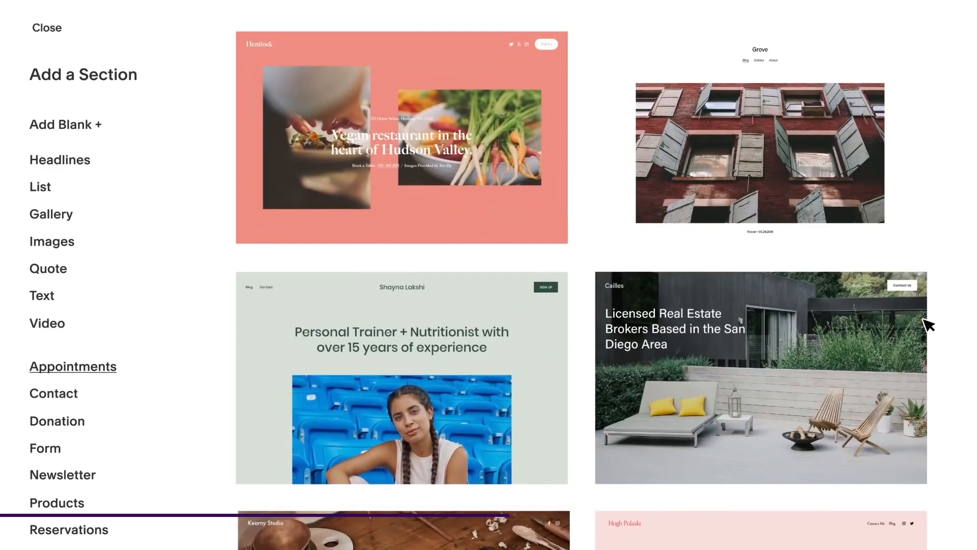
# - Scroll through the Add a Section layouts and return to the Ugh Rugs site dashboard
pyautogui.scroll(-3)
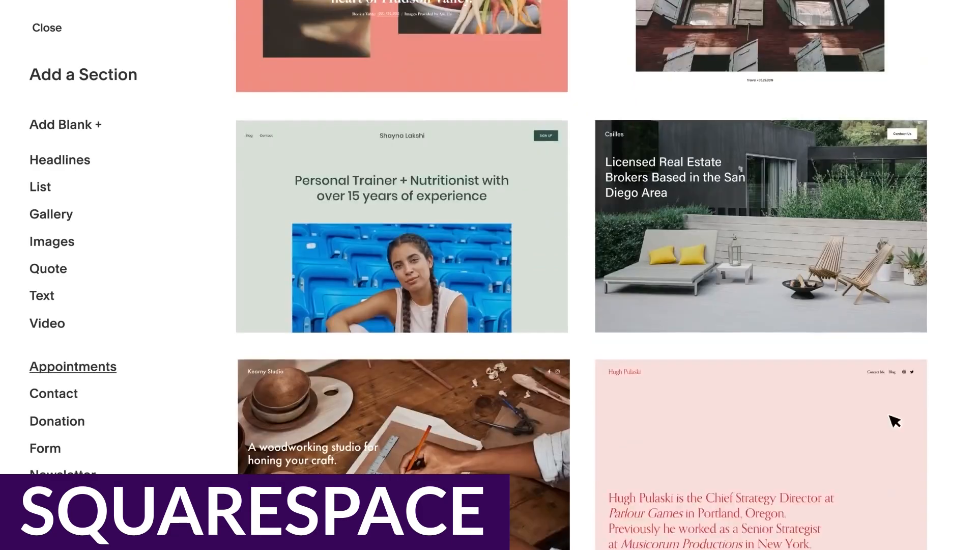
pyautogui.scroll(-3)
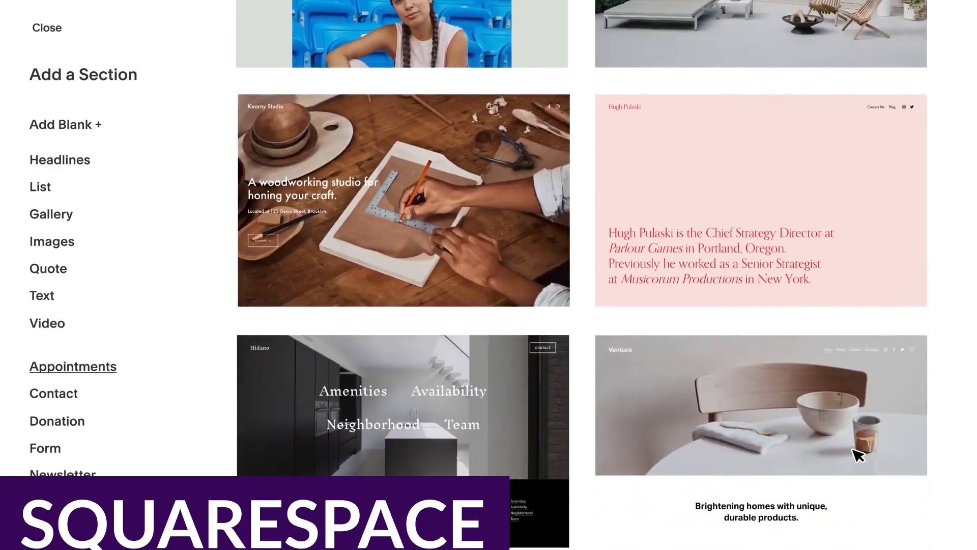
pyautogui.click(760, 404)
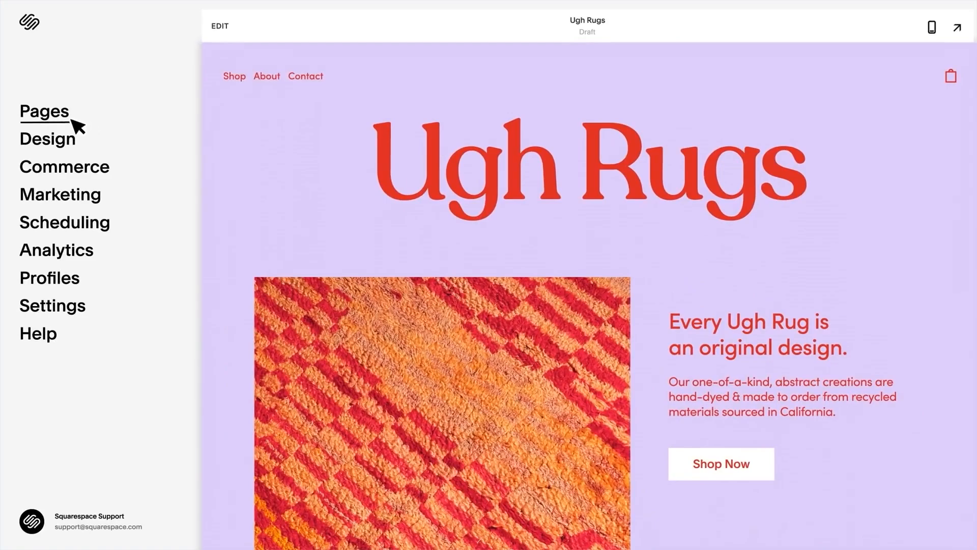
# - List the Ugh Rugs pages and start a new main-navigation page from Page Layouts
pyautogui.click(44, 111)
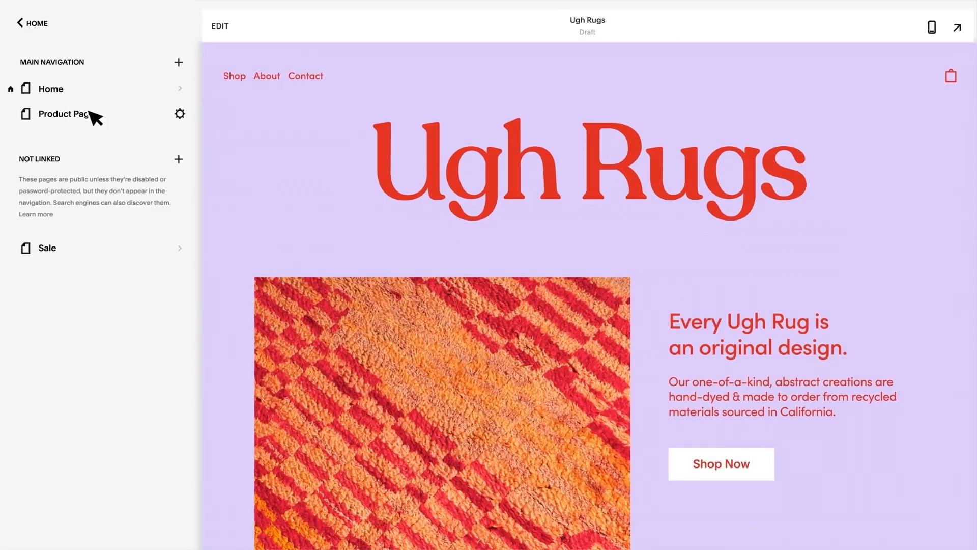
pyautogui.click(178, 62)
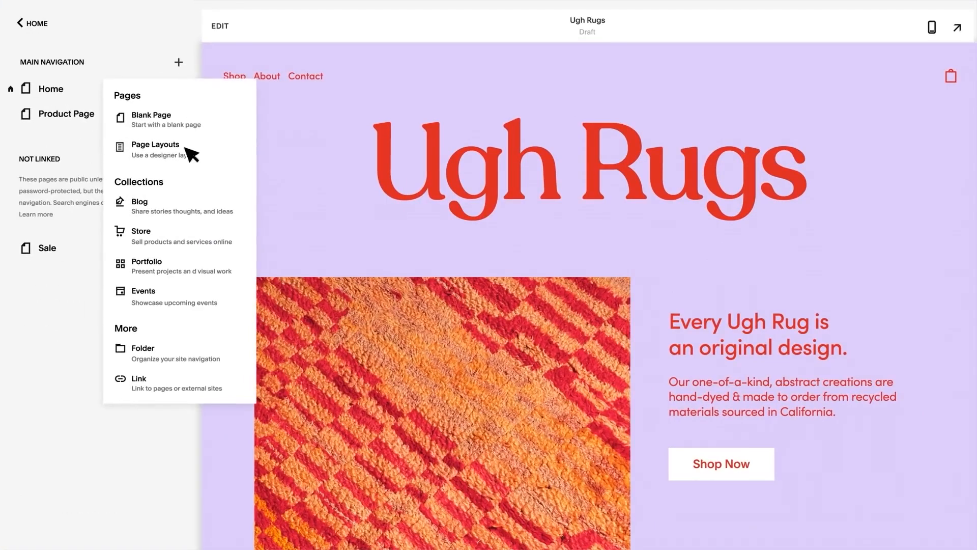
pyautogui.click(141, 235)
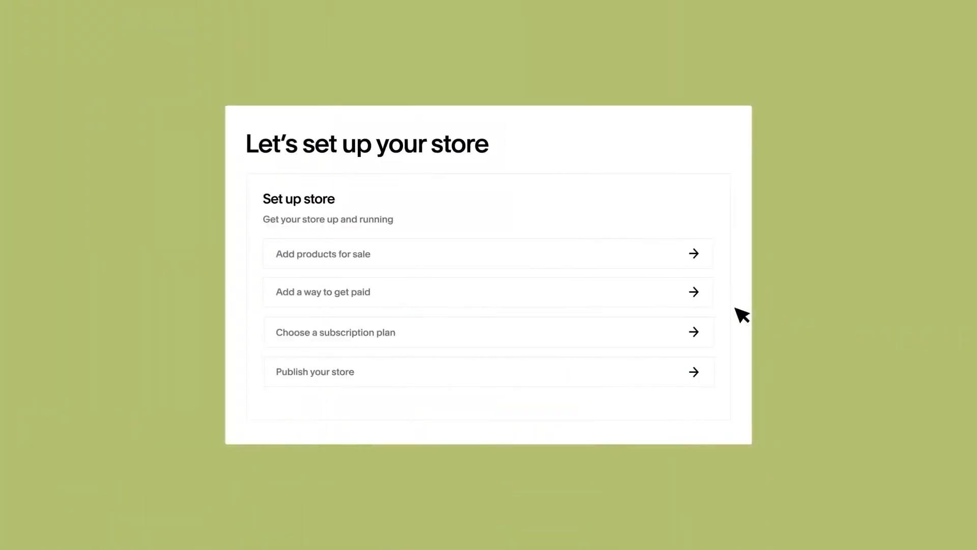
pyautogui.moveTo(709, 306)
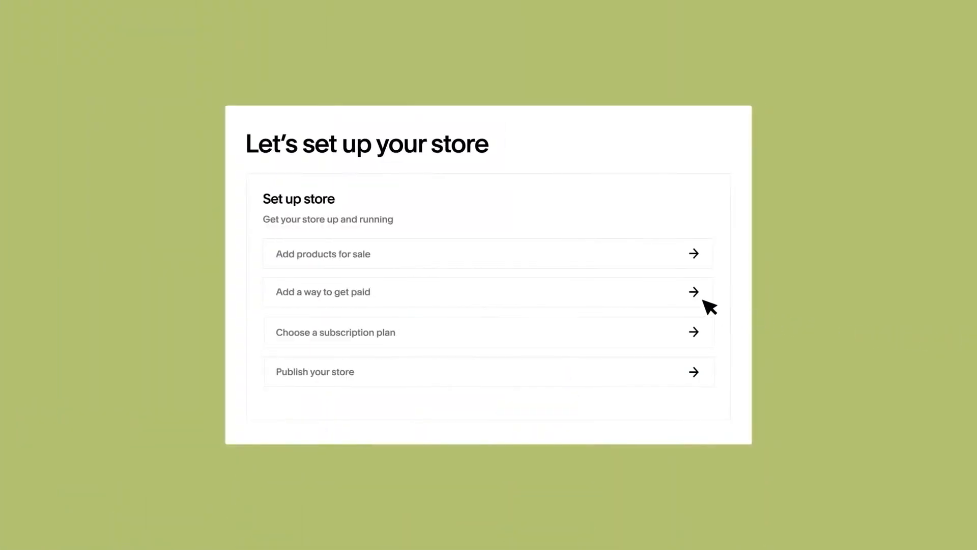
pyautogui.moveTo(708, 306)
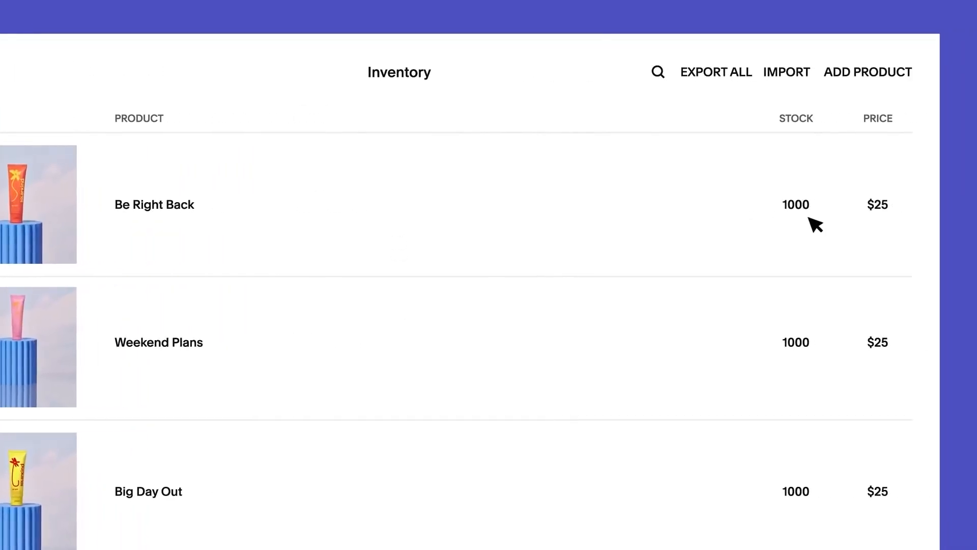
# - Review the Be Right Back product's 25.00 price and 20.00 On Sale setting
pyautogui.click(154, 204)
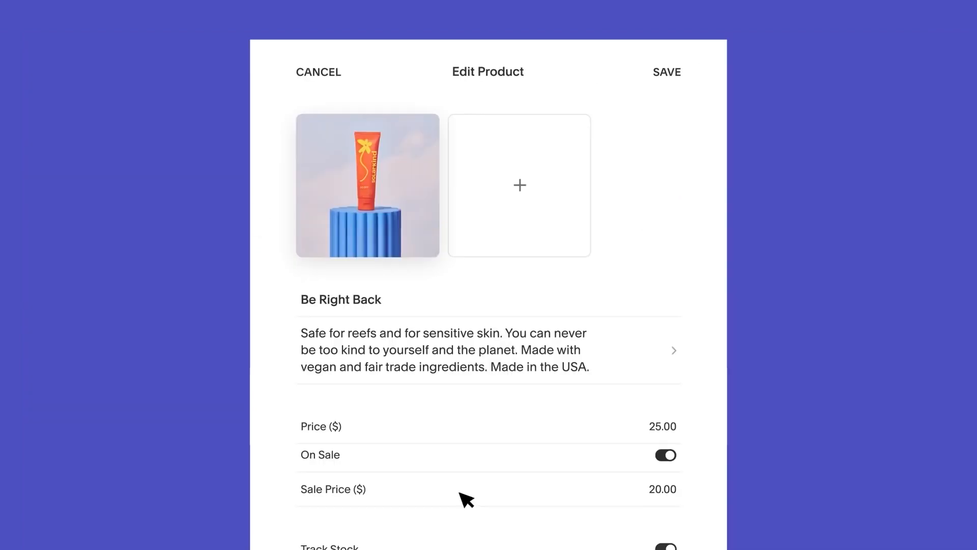
pyautogui.click(664, 454)
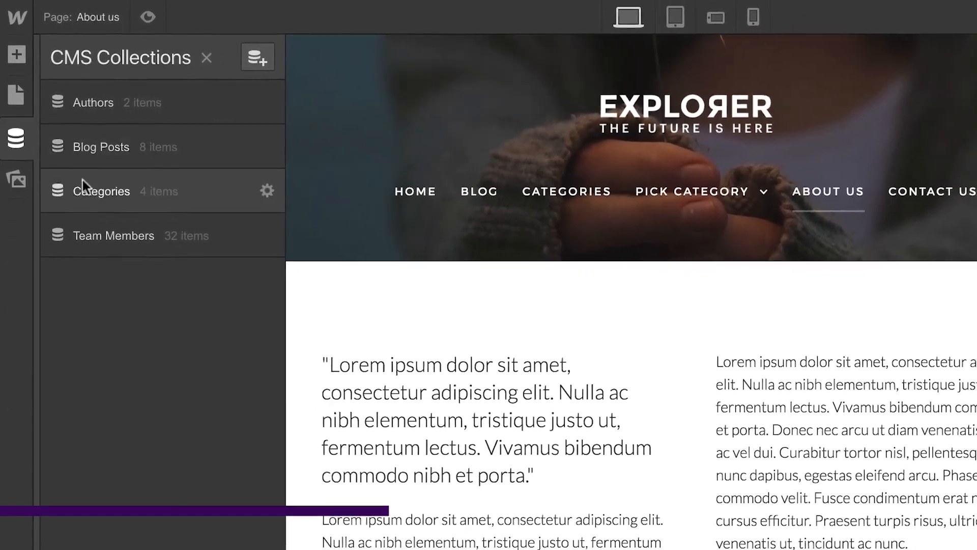
# - Choose the Team Members collection as the target for the employee CSV import
pyautogui.click(113, 235)
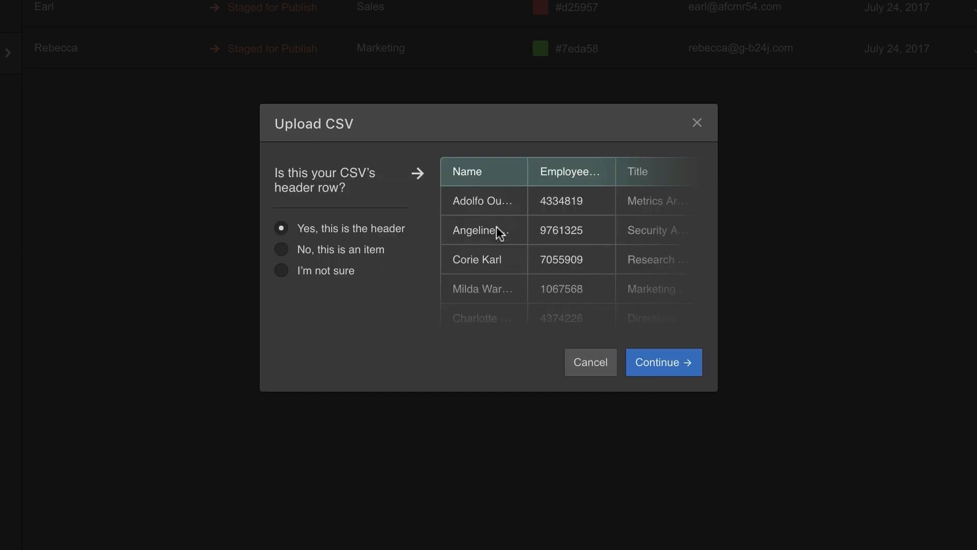
# - Confirm the CSV header row to import Tasha, Earl and Rebecca, then return to the table
pyautogui.click(662, 362)
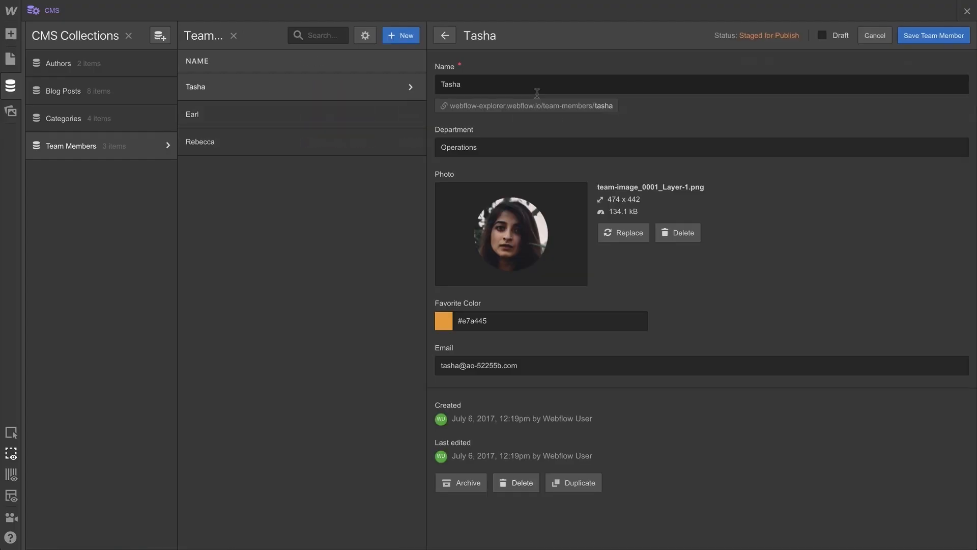
pyautogui.click(445, 35)
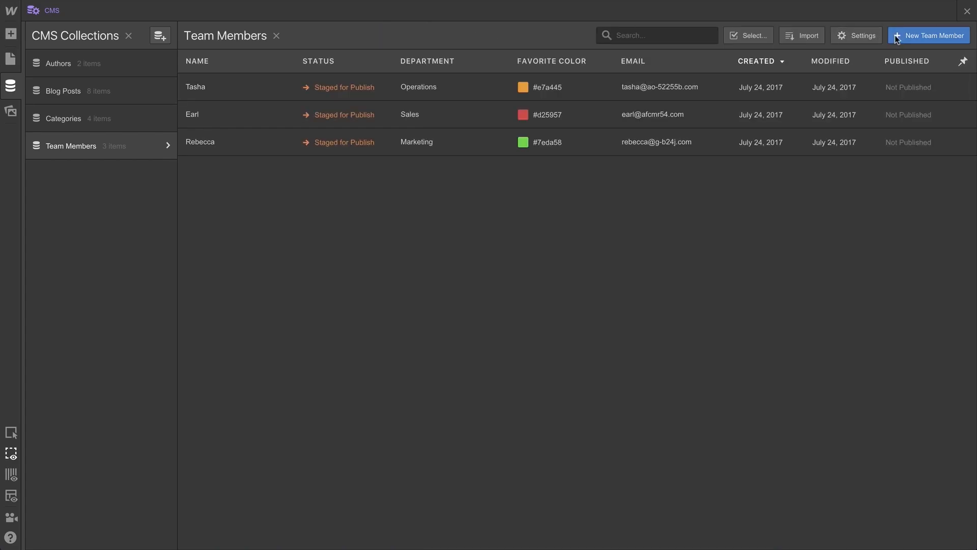